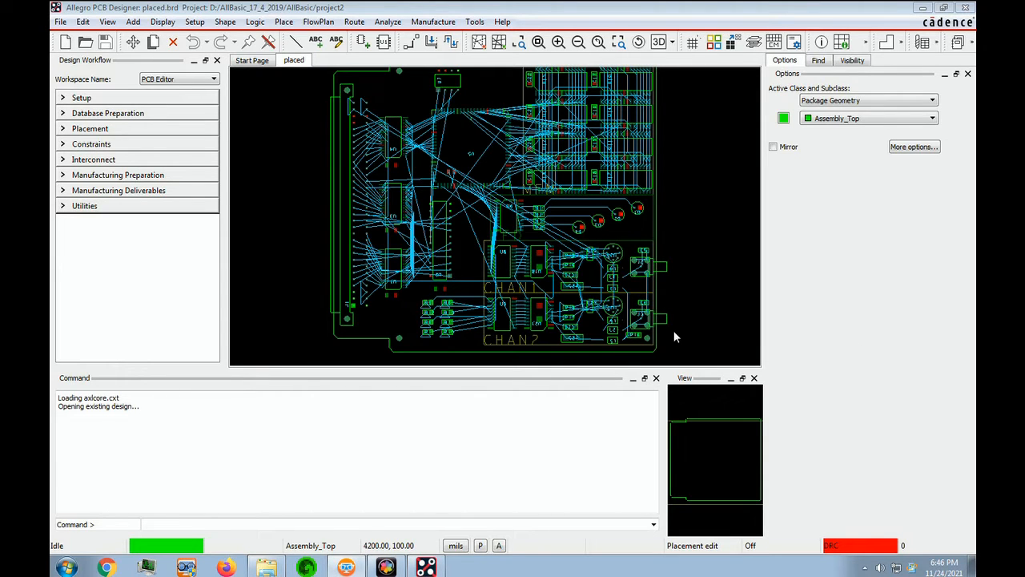
mouse_move(665, 336)
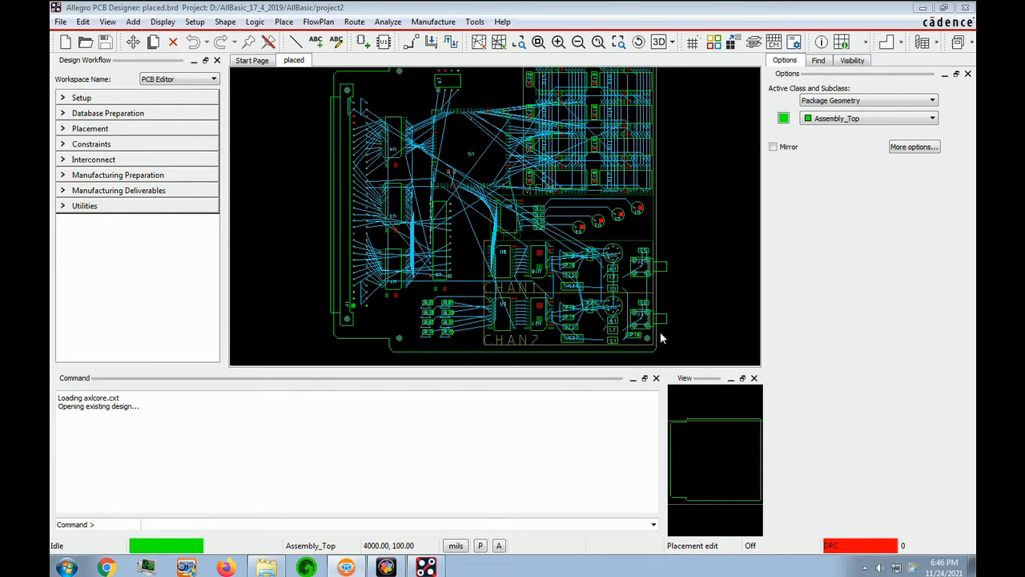
mouse_move(301, 128)
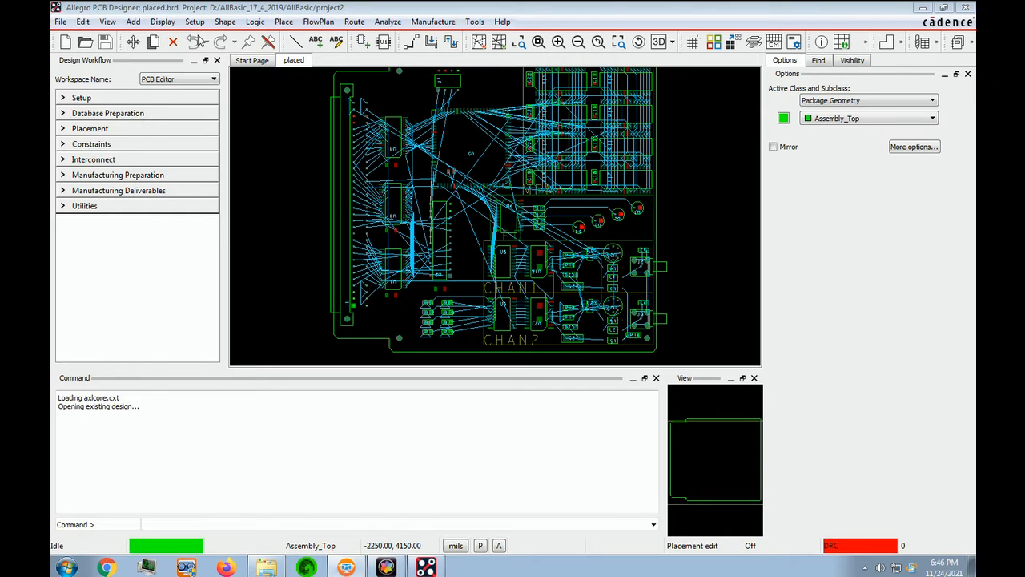
Add the Placed Component Report to the selected reports via Tools > Reports
left_click(474, 22)
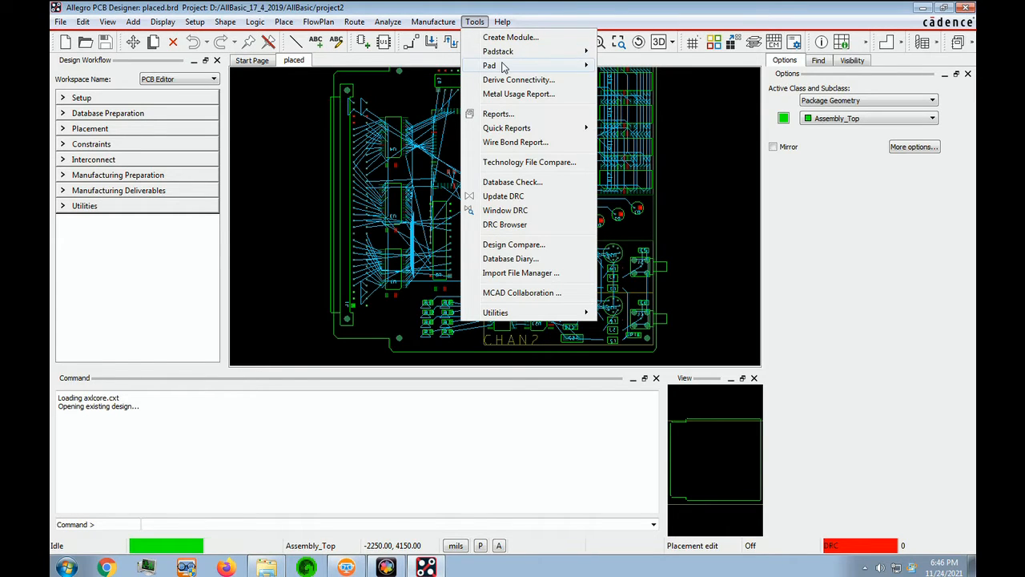
left_click(498, 112)
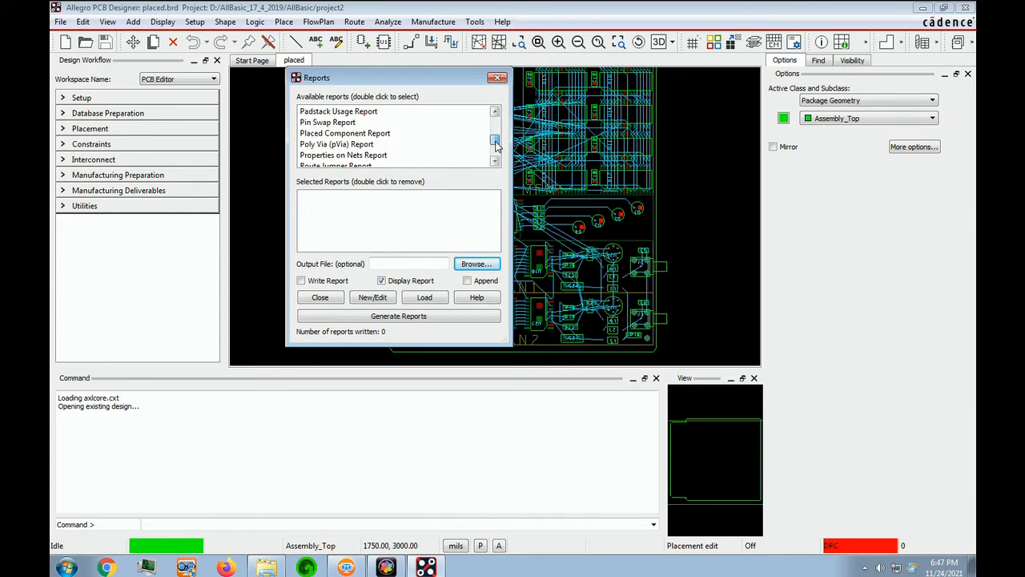
double_click(345, 144)
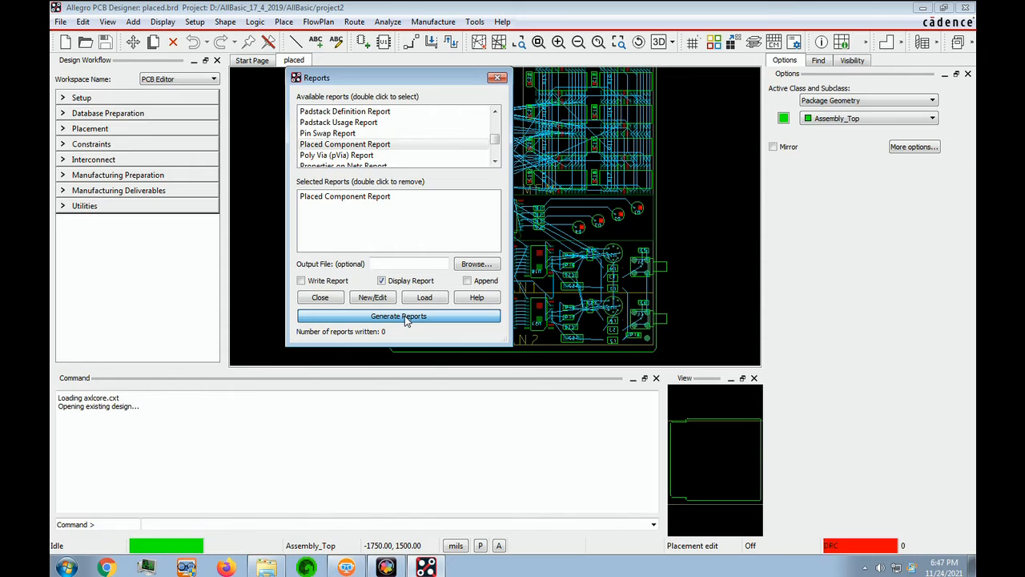
Generate the Placed Component Report listing all 82 placed components
left_click(397, 316)
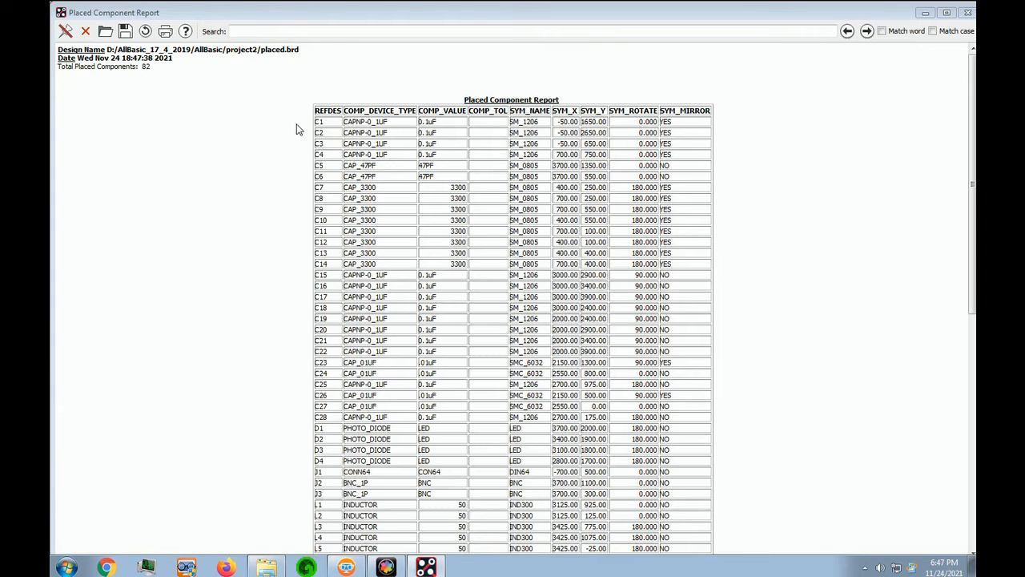
mouse_move(406, 500)
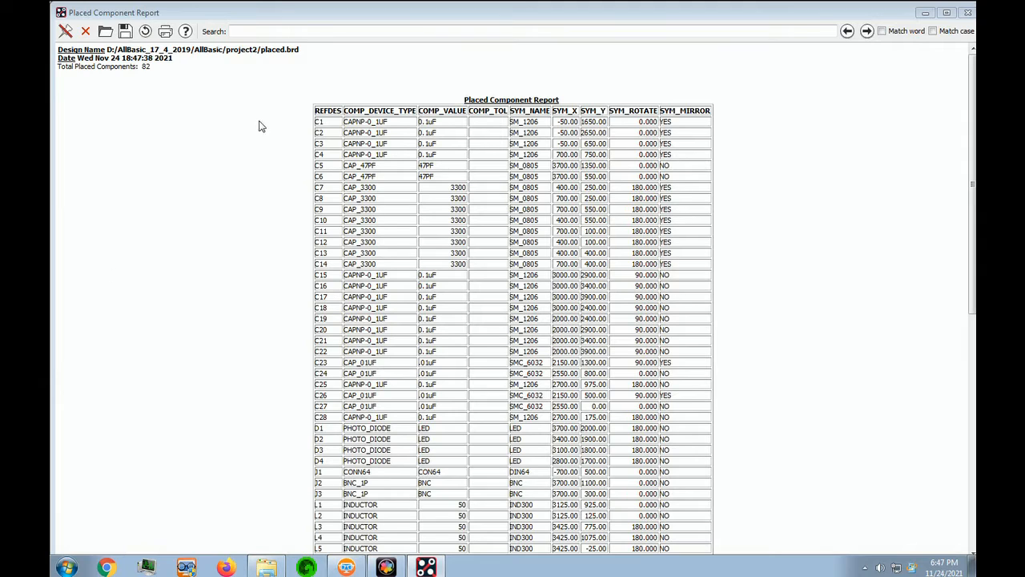
mouse_move(176, 192)
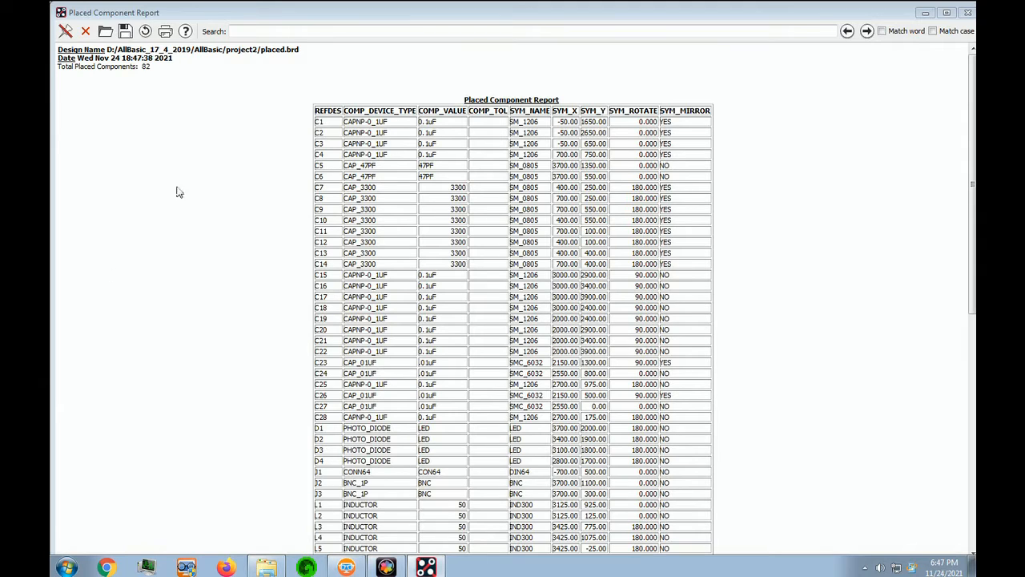
mouse_move(111, 87)
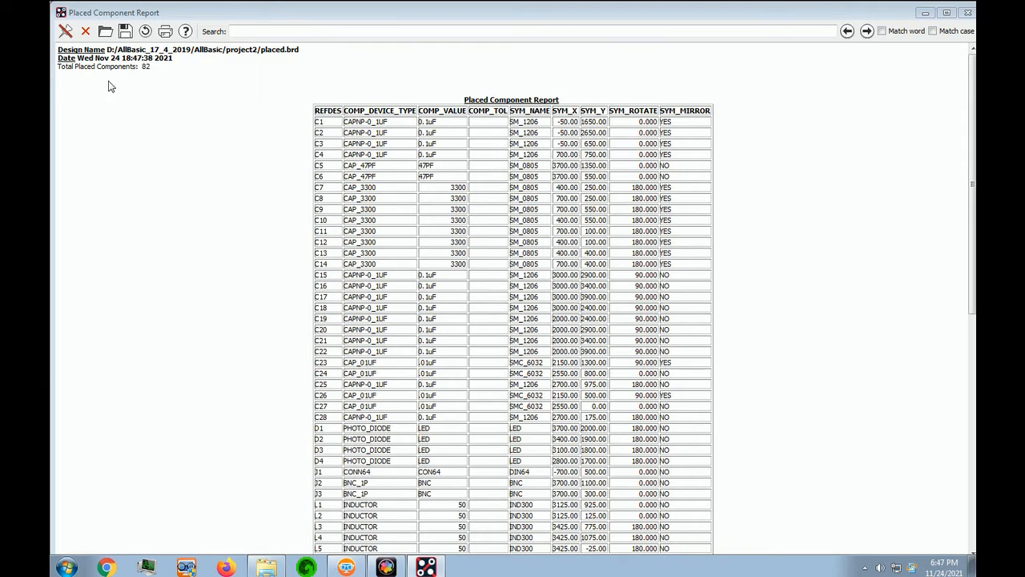
mouse_move(155, 86)
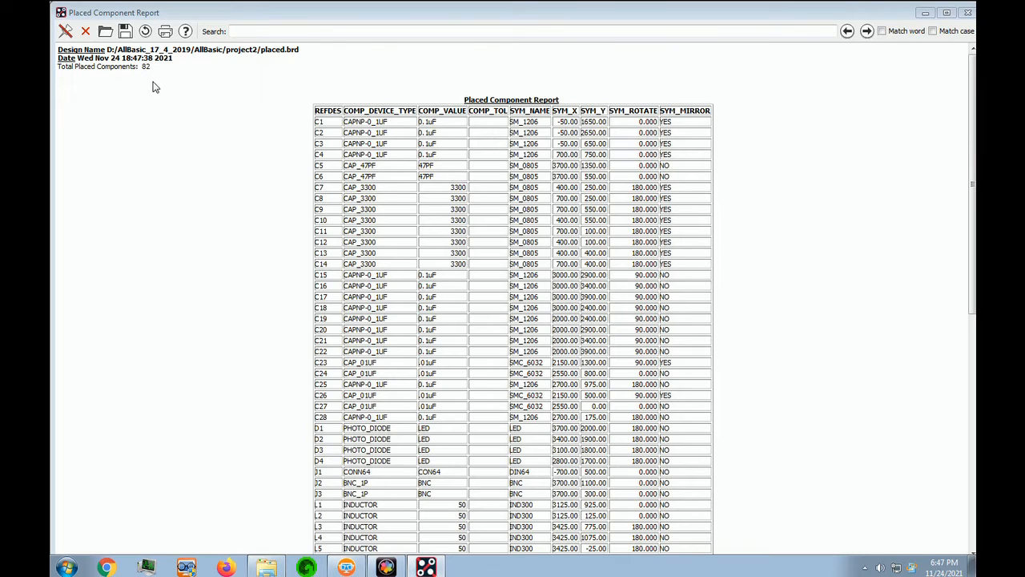
mouse_move(685, 130)
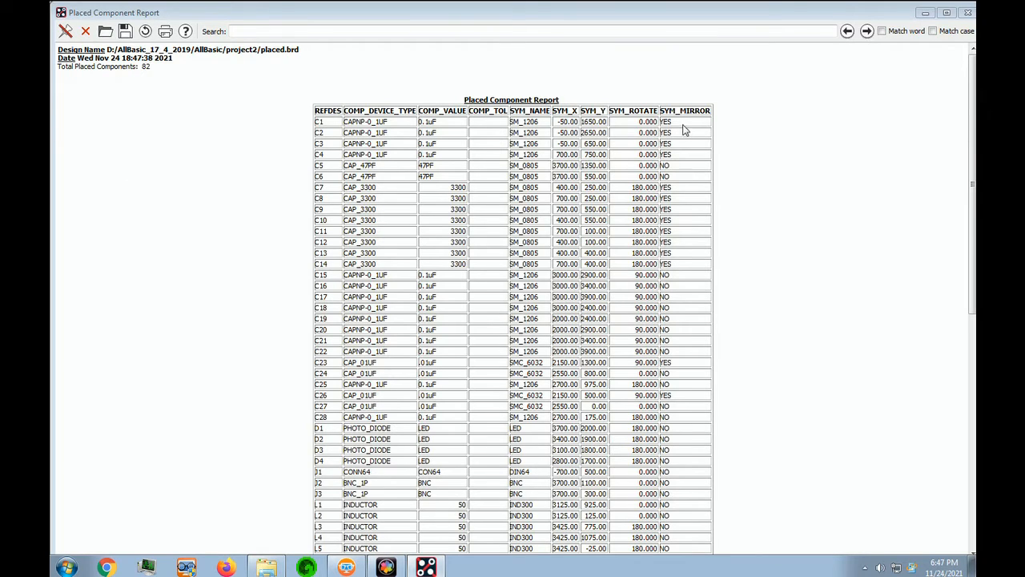
mouse_move(841, 131)
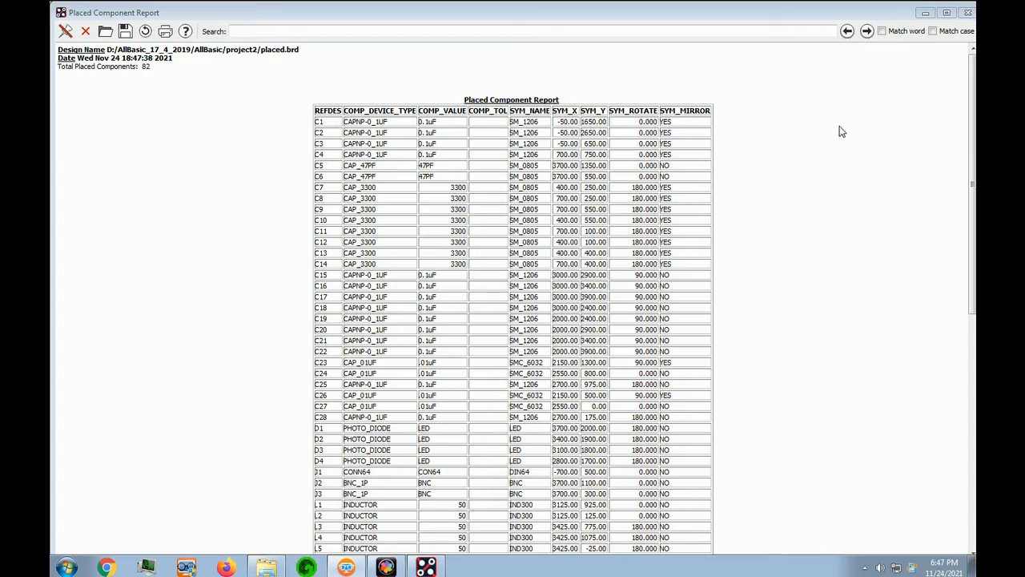
mouse_move(723, 158)
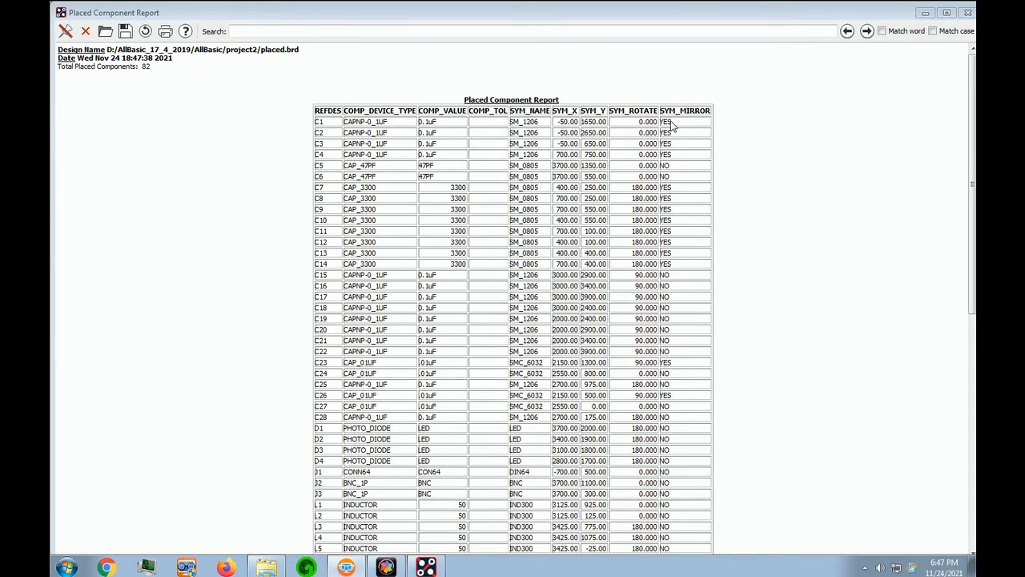
mouse_move(687, 323)
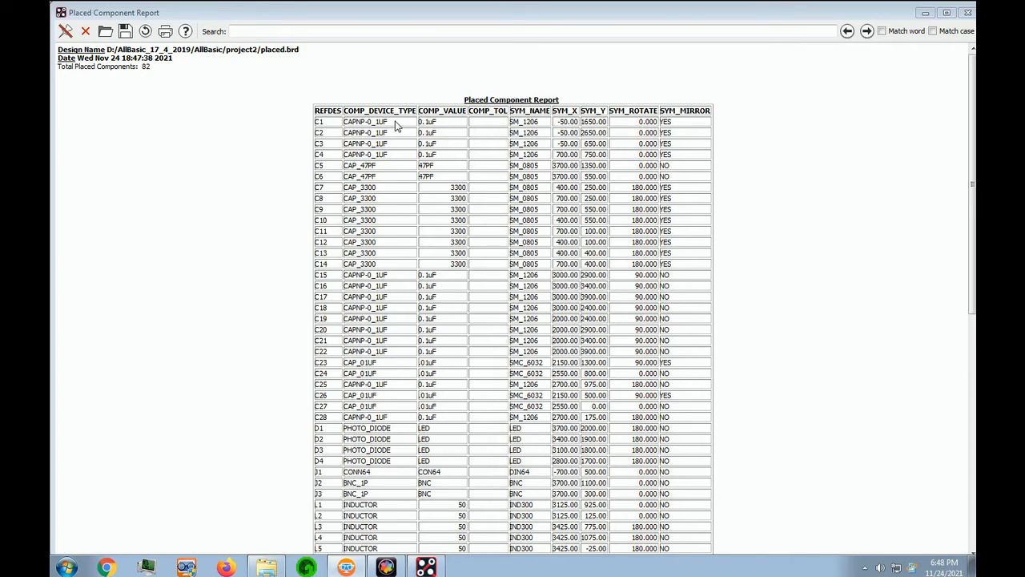
mouse_move(810, 189)
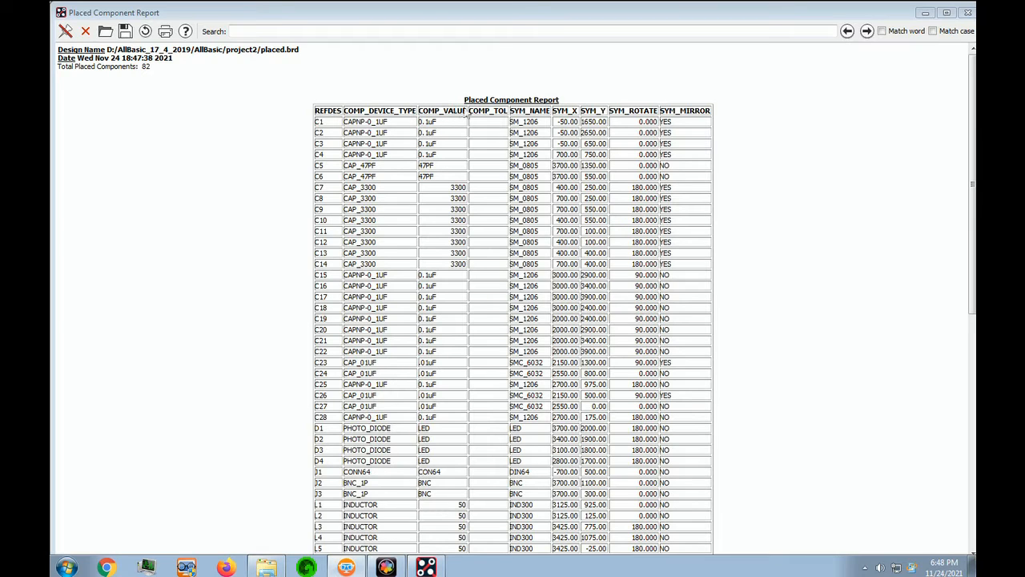
mouse_move(561, 291)
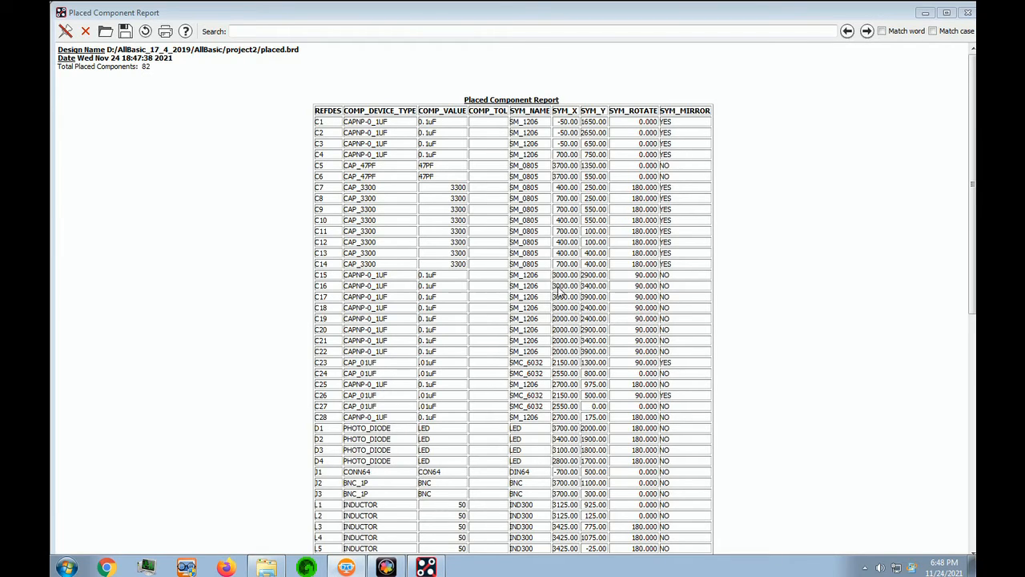
mouse_move(609, 251)
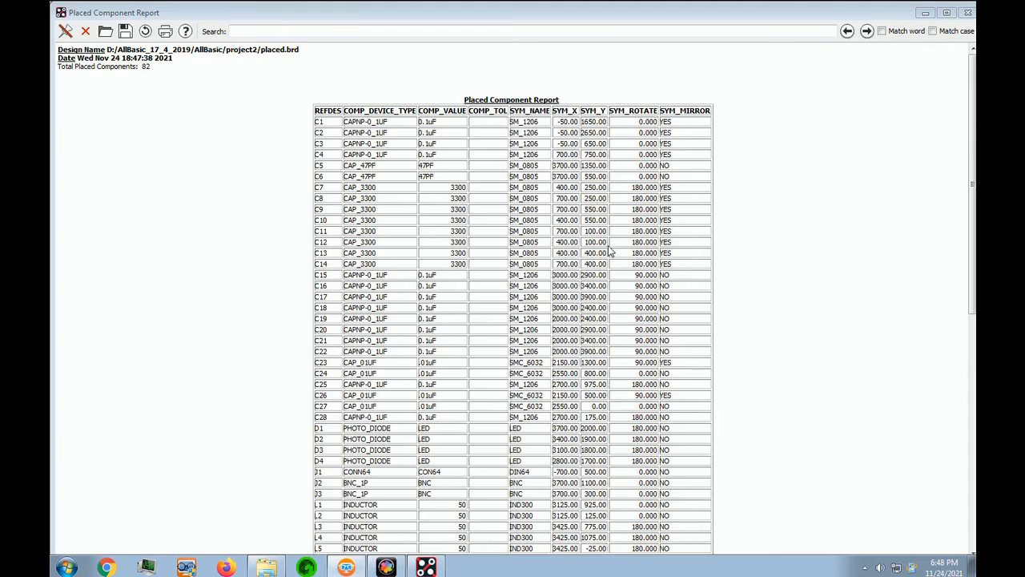
mouse_move(751, 349)
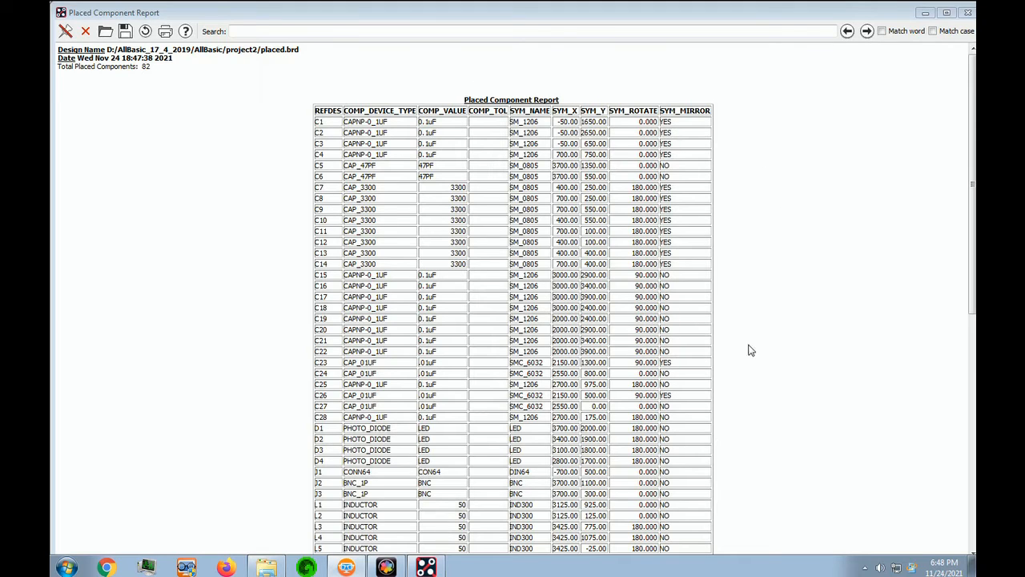
mouse_move(824, 278)
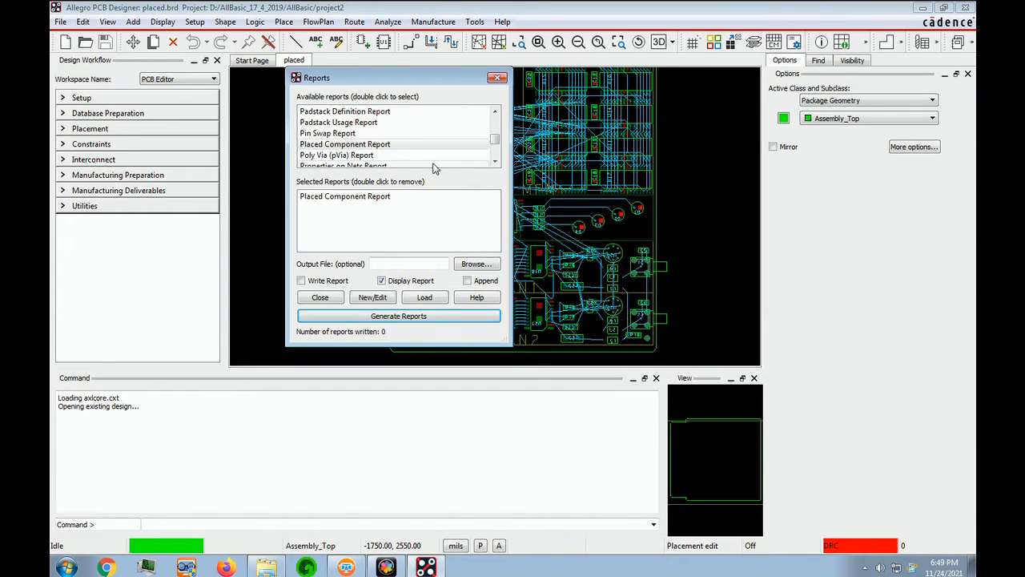
Add the Unplaced Components Report to the selection and generate both reports
scroll("down", 3)
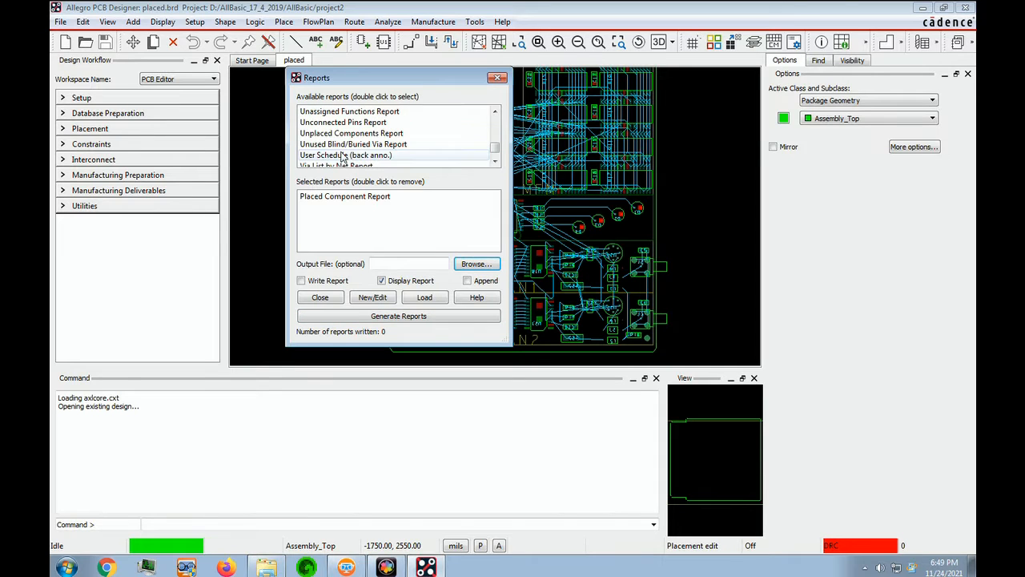
left_click(350, 133)
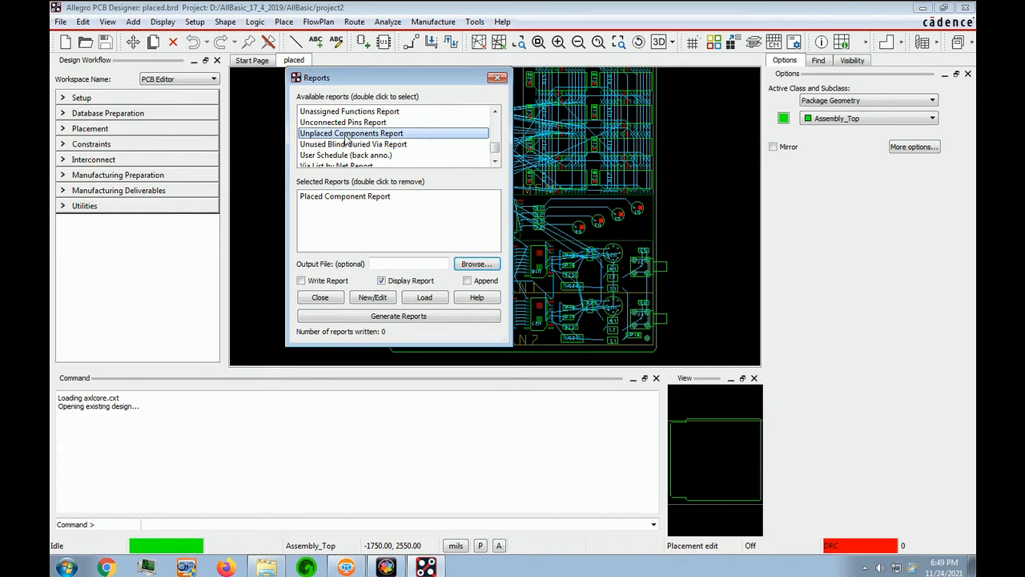
double_click(352, 133)
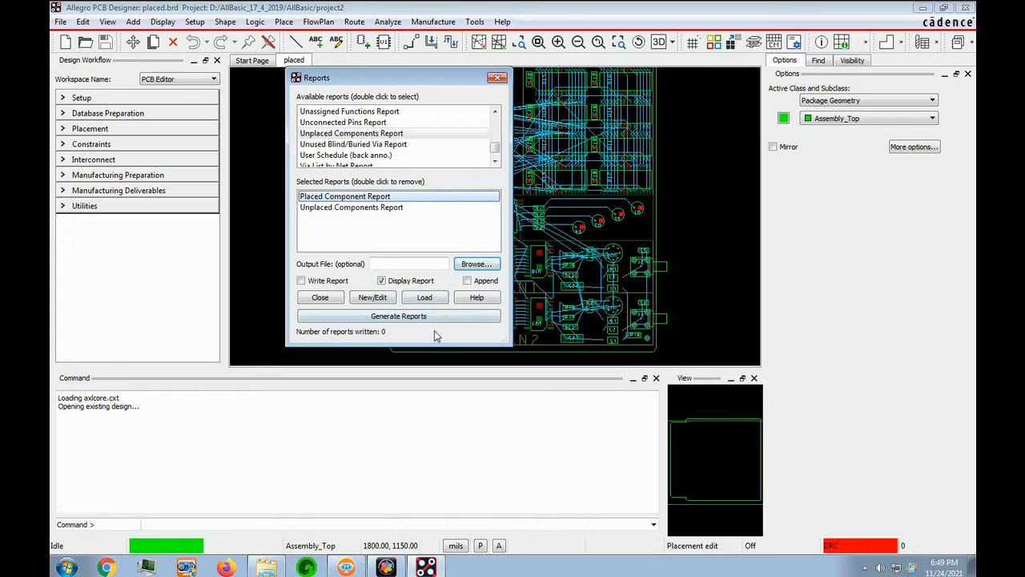
left_click(397, 316)
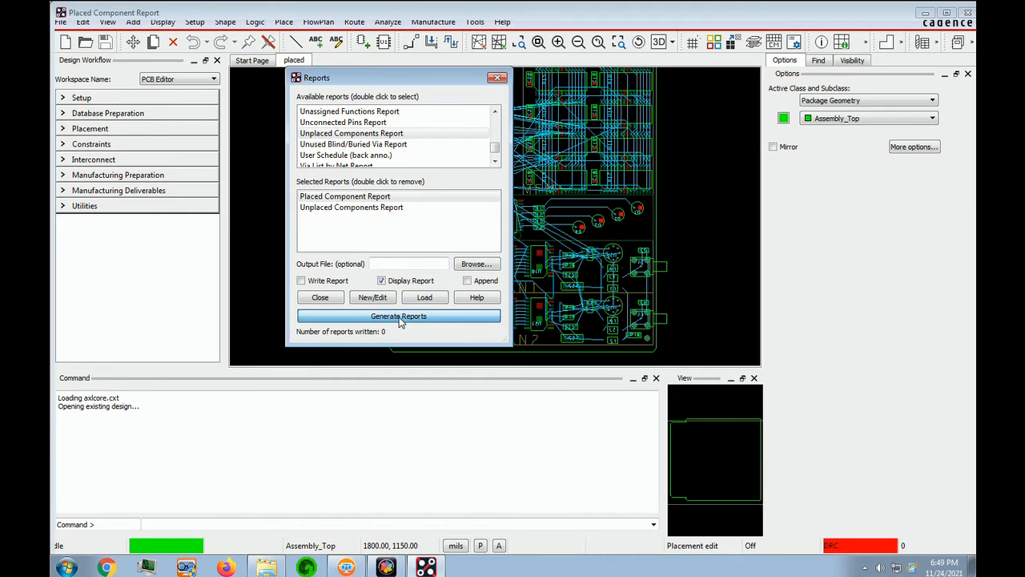
Close the Unplaced Components Report (0 unplaced) and the Reports dialog
left_click(397, 316)
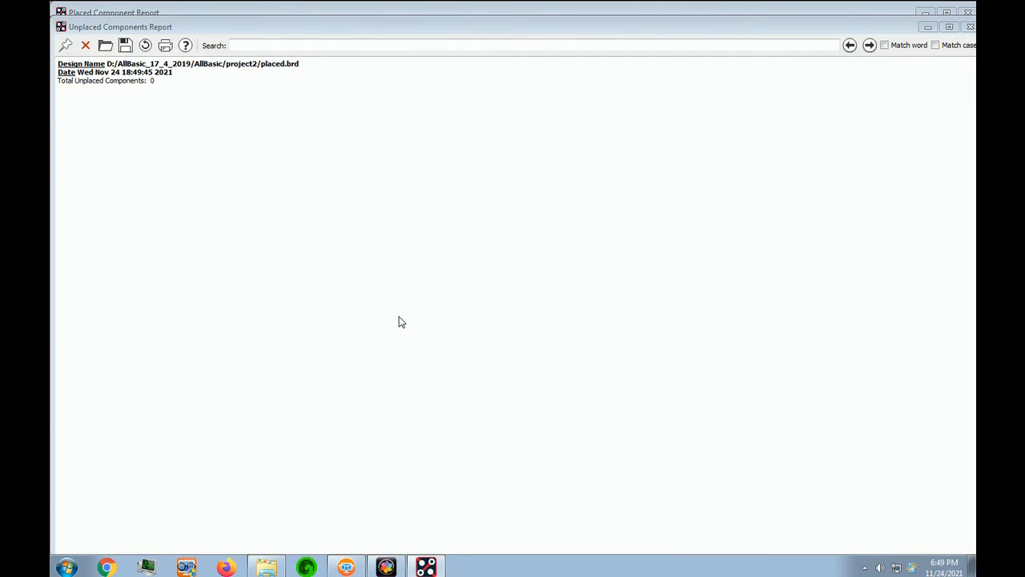
mouse_move(80, 87)
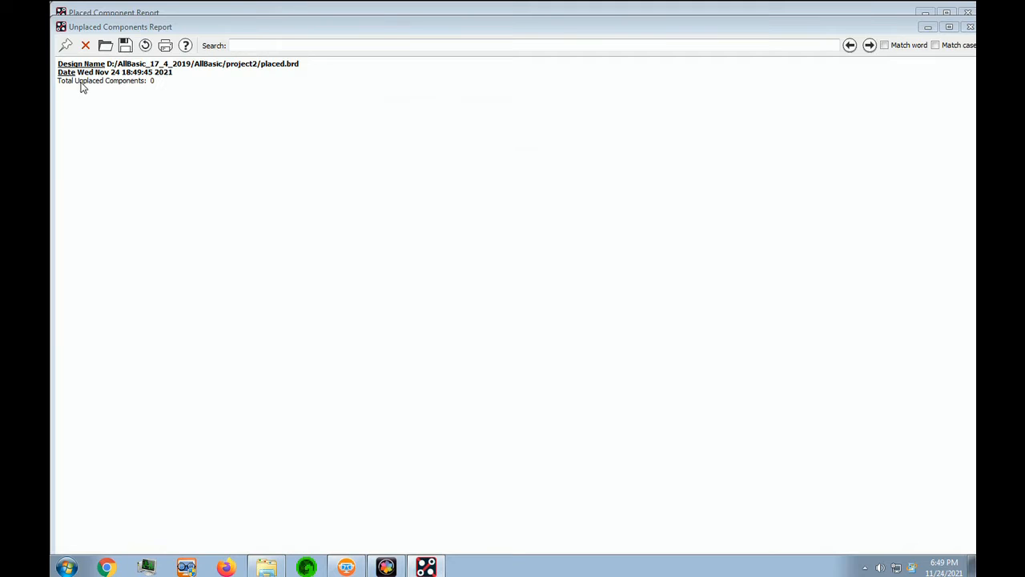
mouse_move(179, 253)
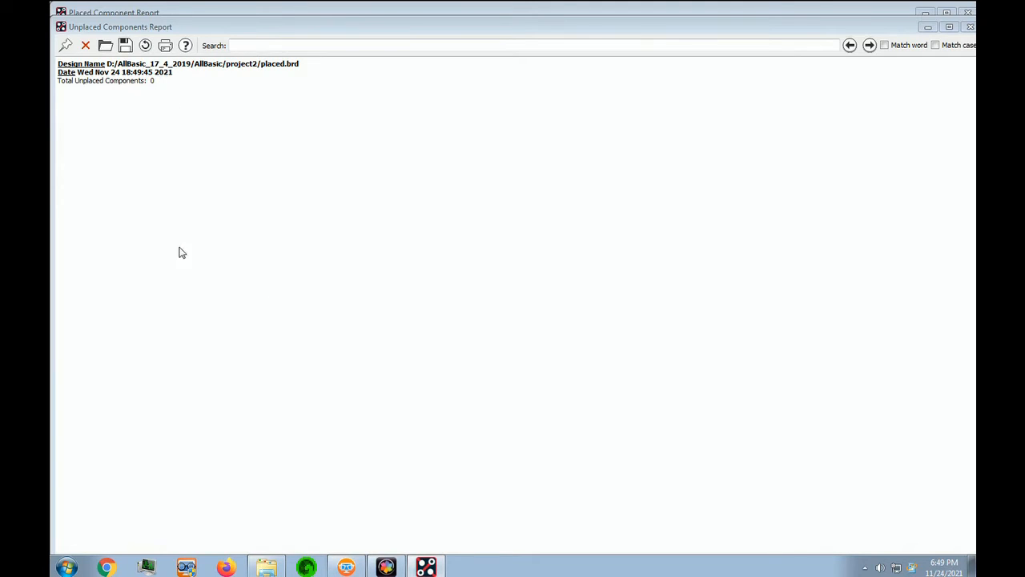
mouse_move(100, 115)
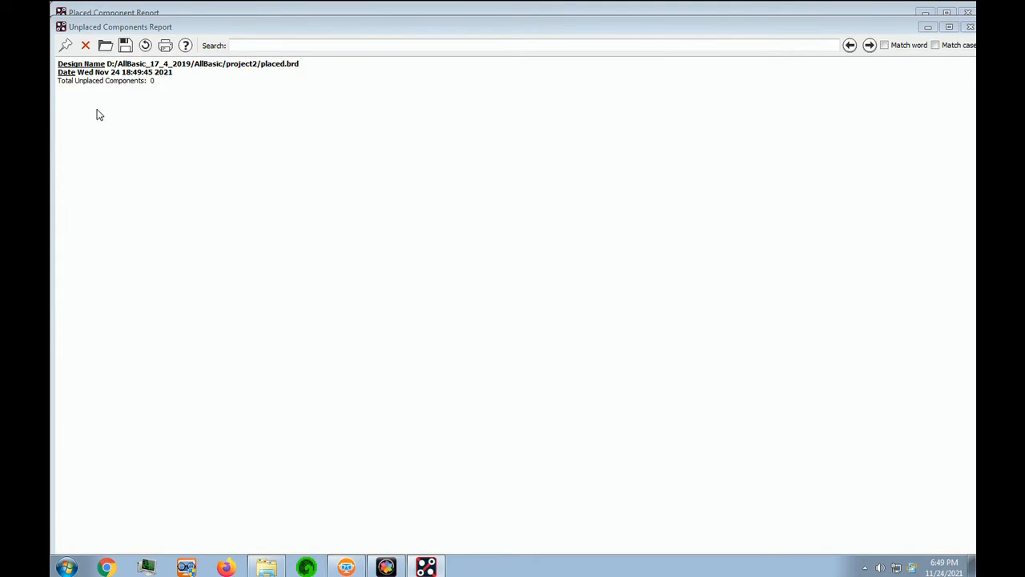
mouse_move(845, 359)
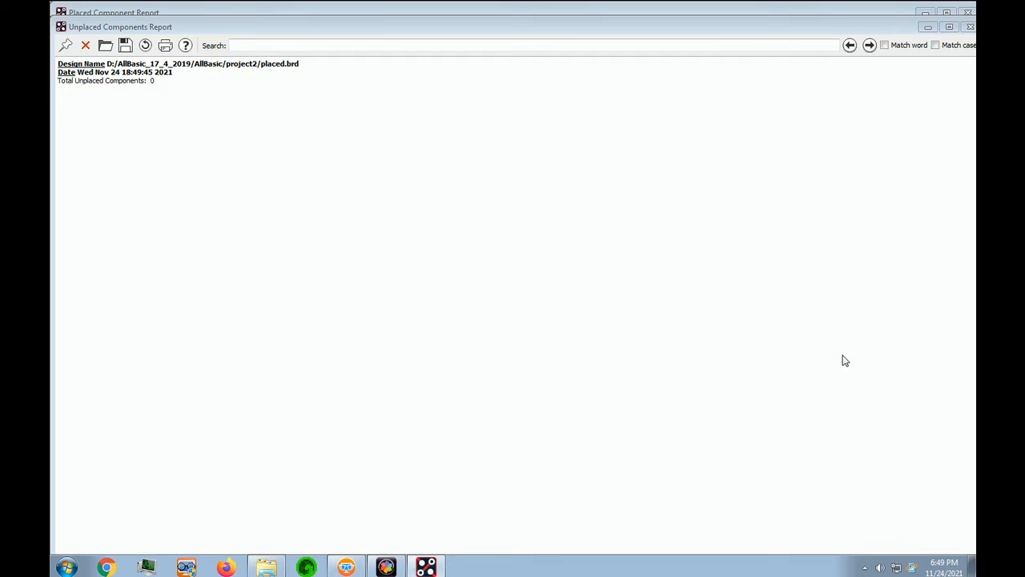
mouse_move(560, 320)
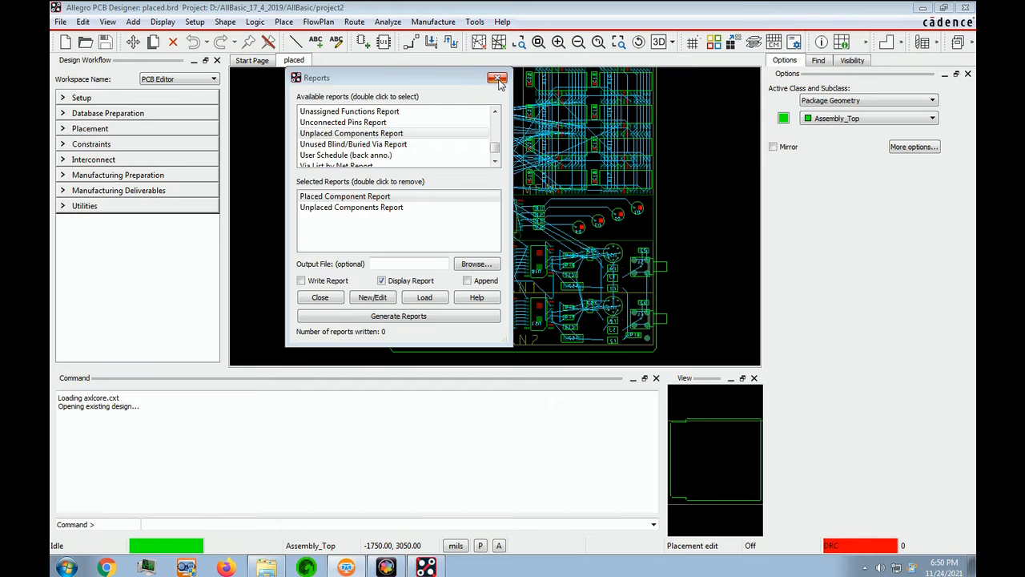
left_click(497, 77)
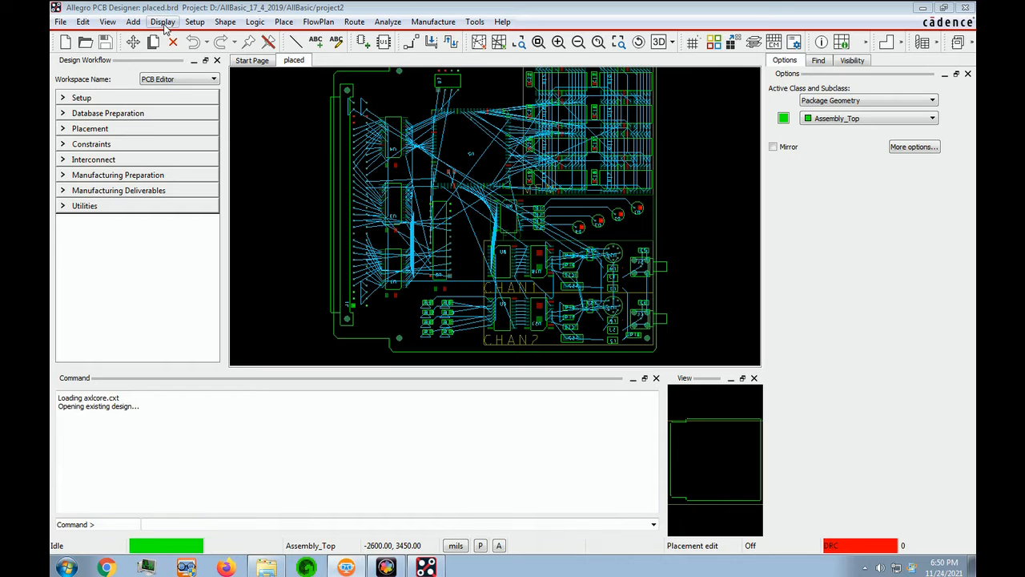
left_click(164, 22)
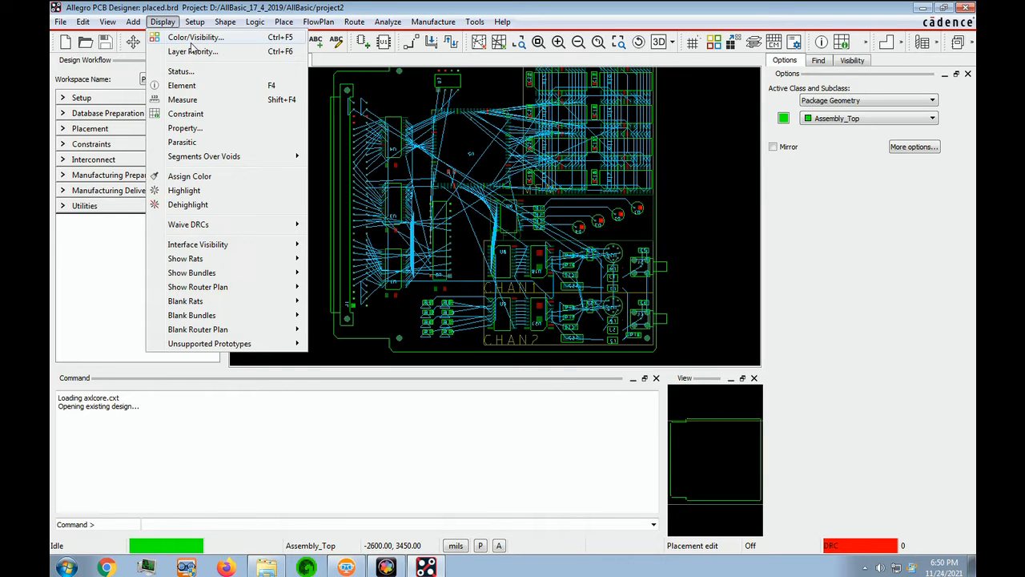
left_click(179, 71)
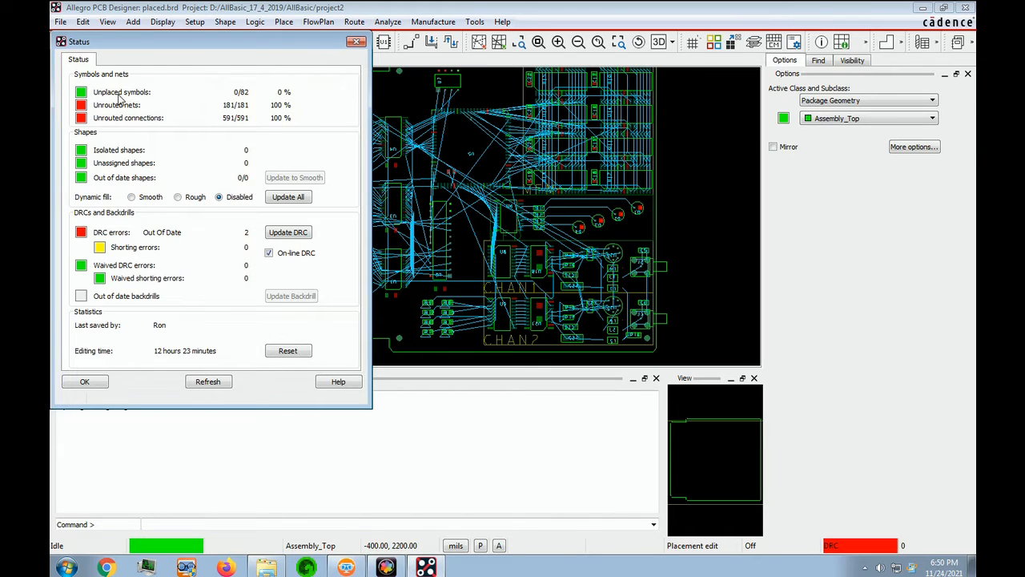
mouse_move(246, 97)
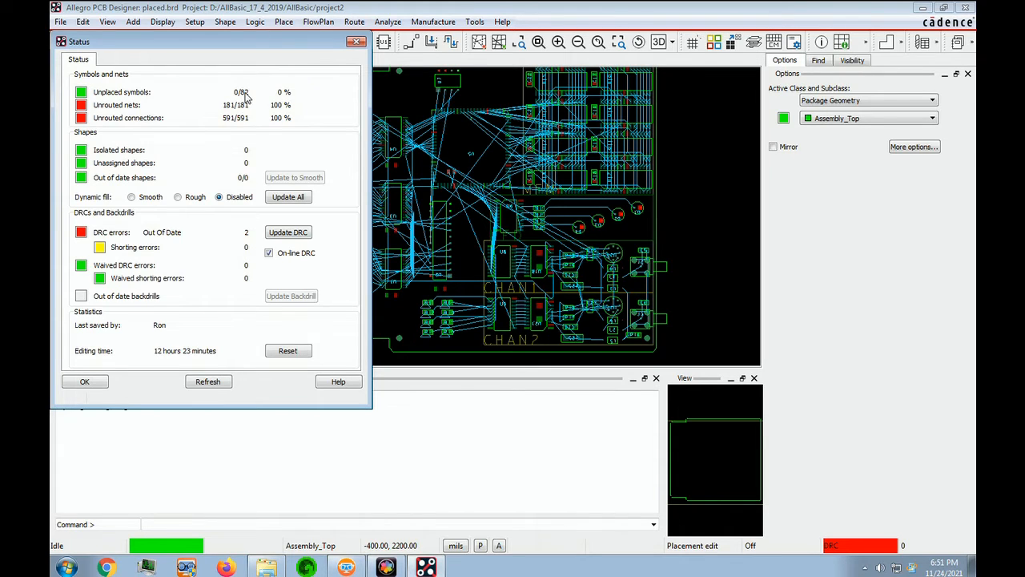
mouse_move(276, 150)
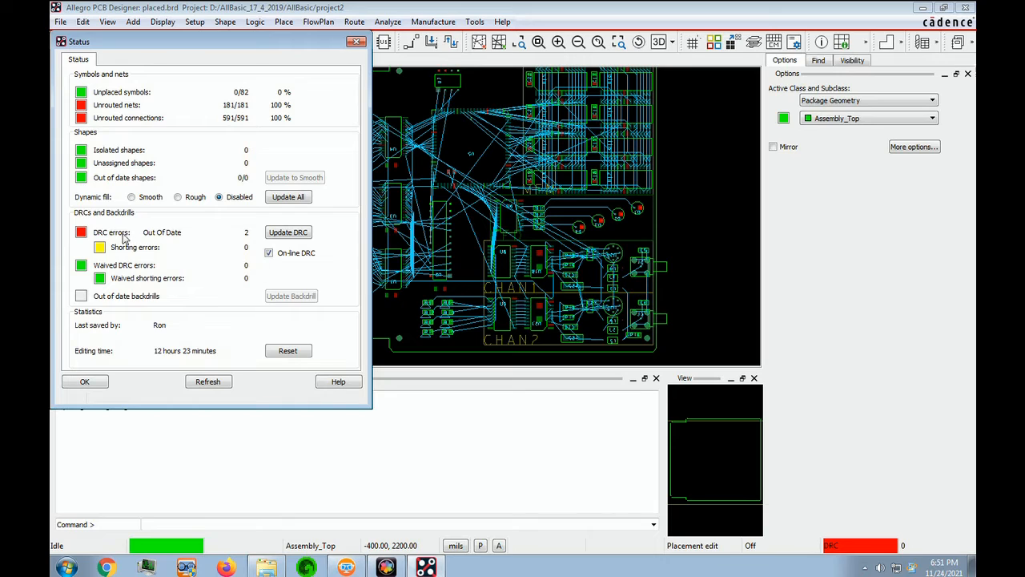
mouse_move(211, 250)
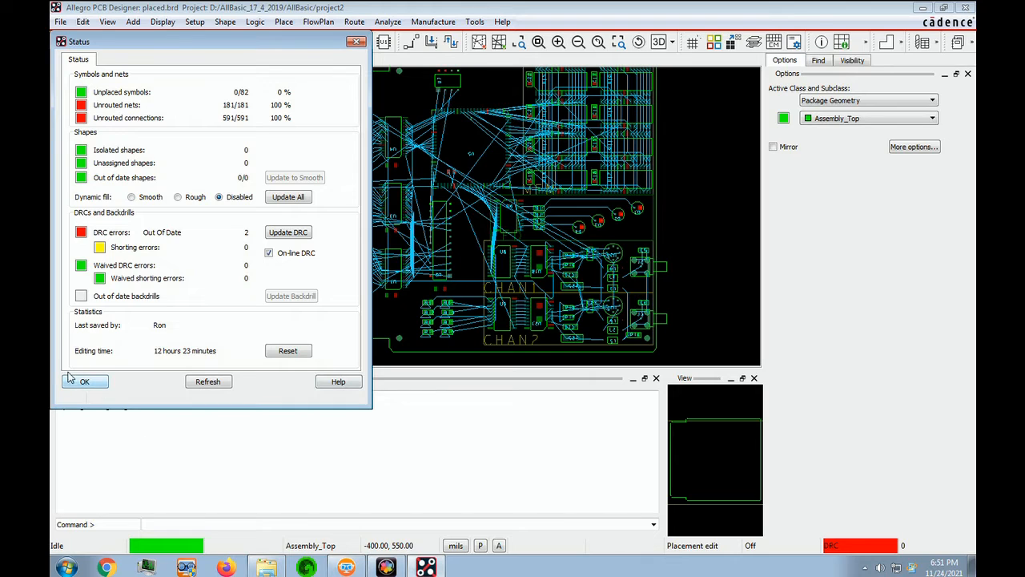
mouse_move(248, 256)
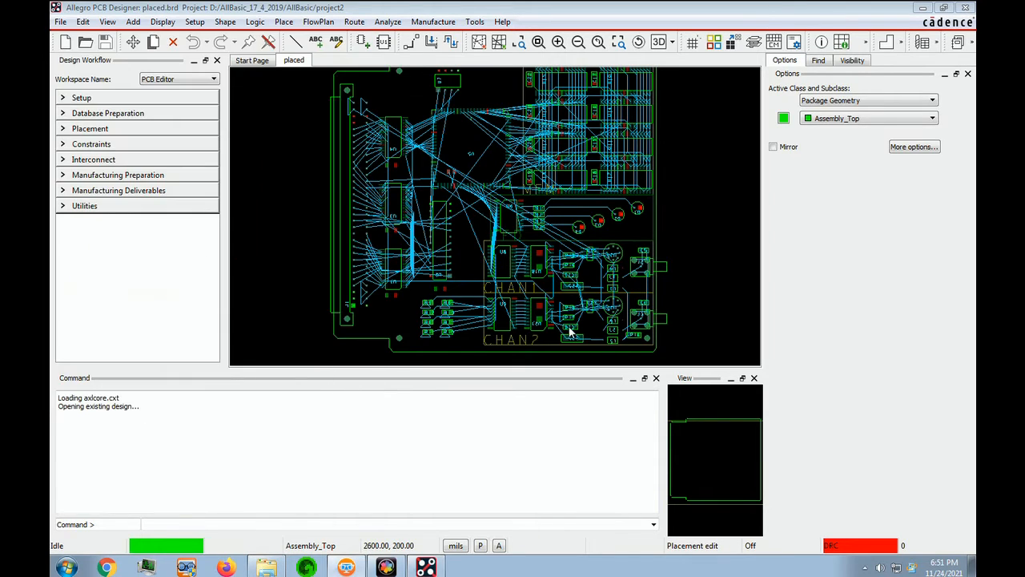
mouse_move(670, 288)
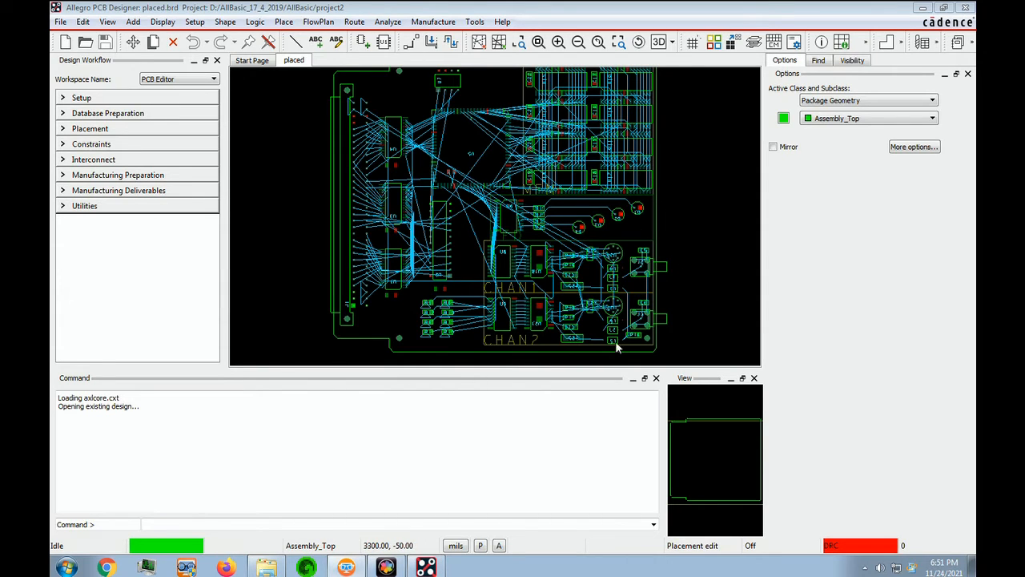
mouse_move(814, 279)
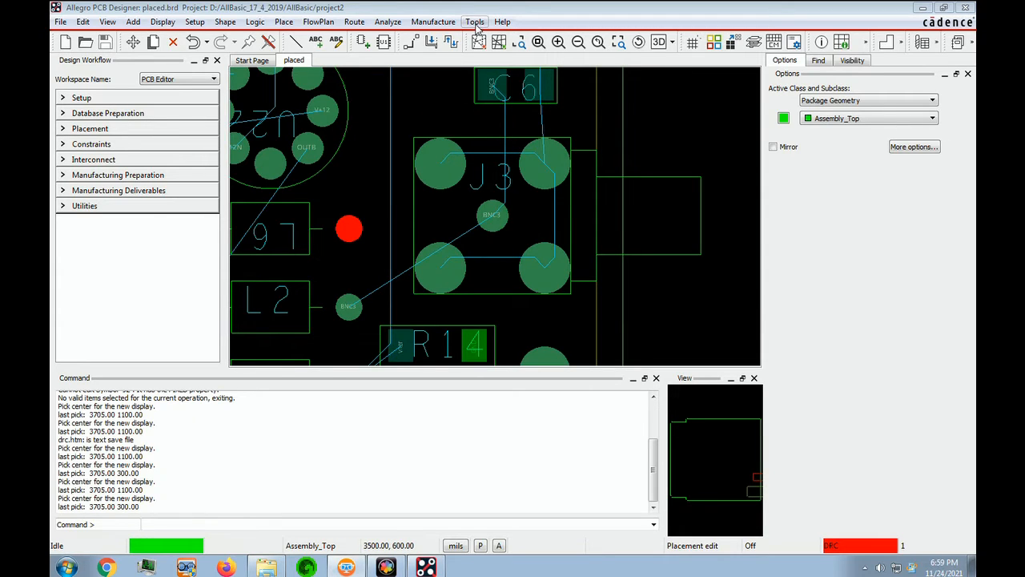
Generate the DRC Report showing two Package to Room Spacing errors and zoom to J2
left_click(474, 23)
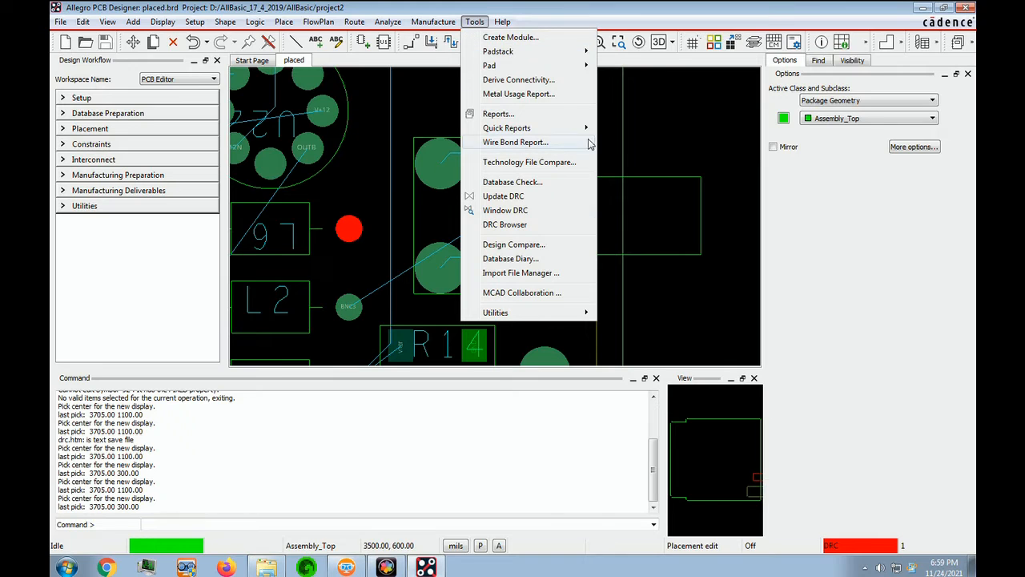
left_click(496, 114)
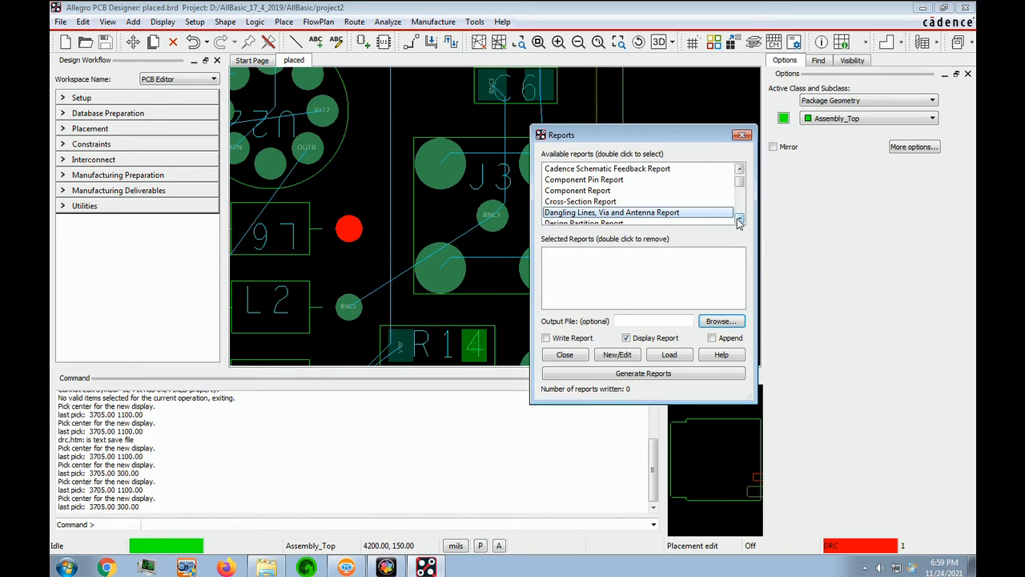
left_click(738, 221)
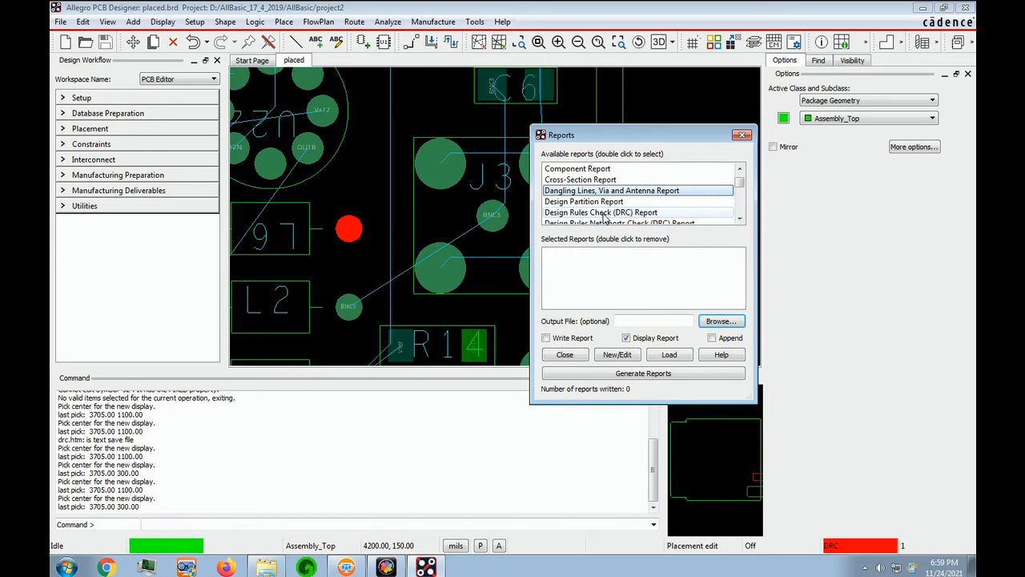
left_click(601, 211)
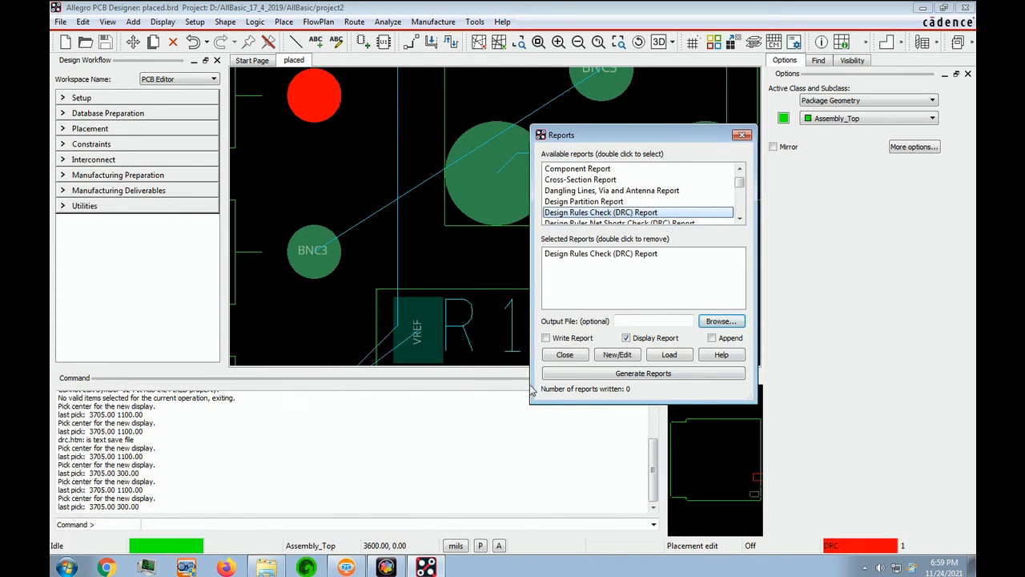
left_click(643, 373)
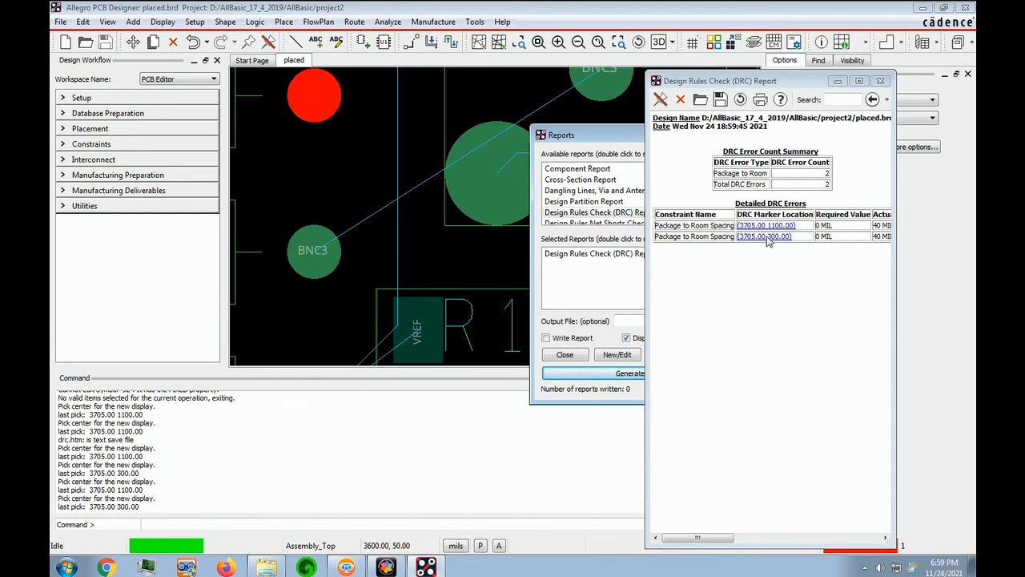
left_click(765, 224)
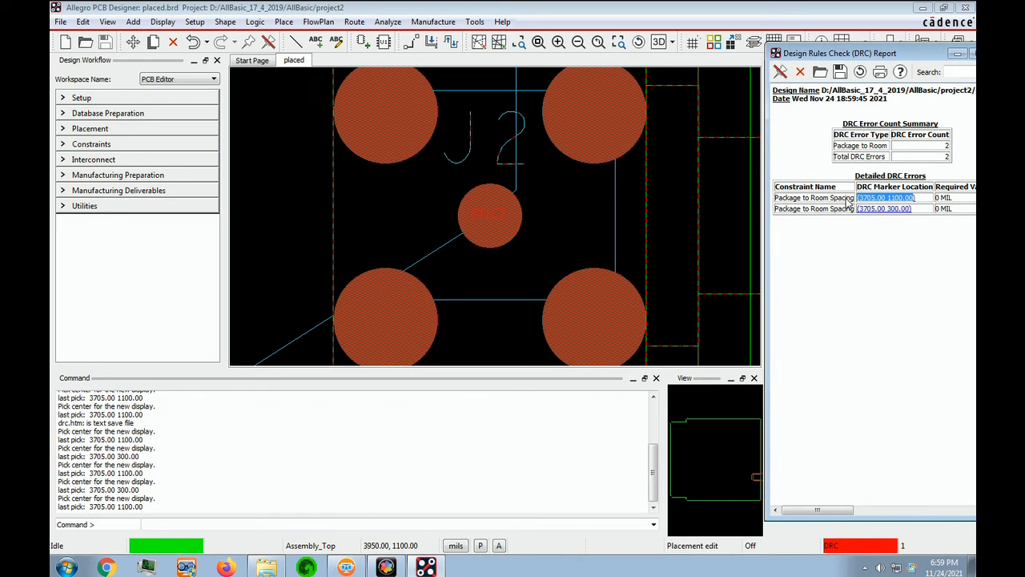
mouse_move(269, 145)
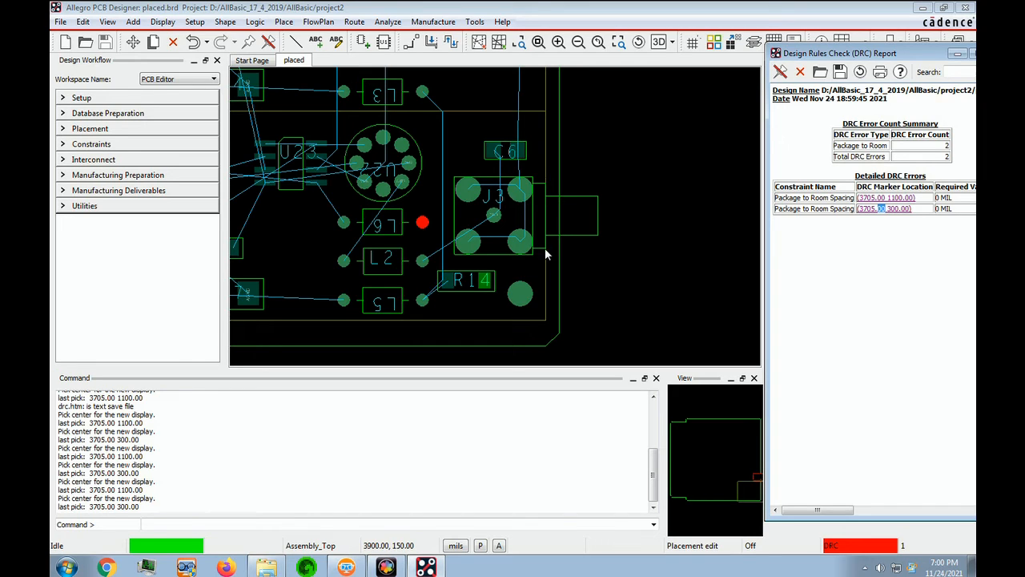
mouse_move(916, 331)
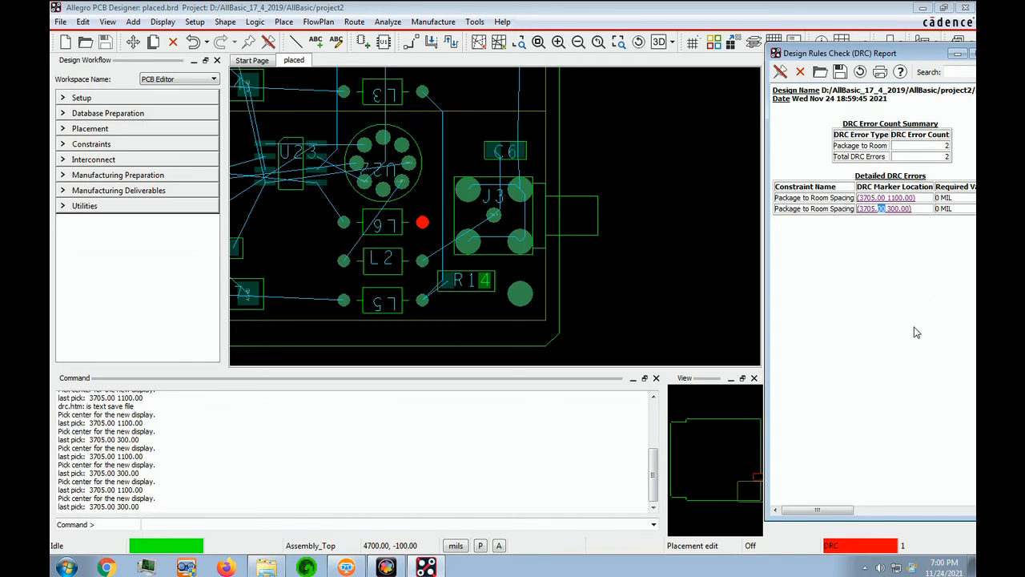
mouse_move(717, 368)
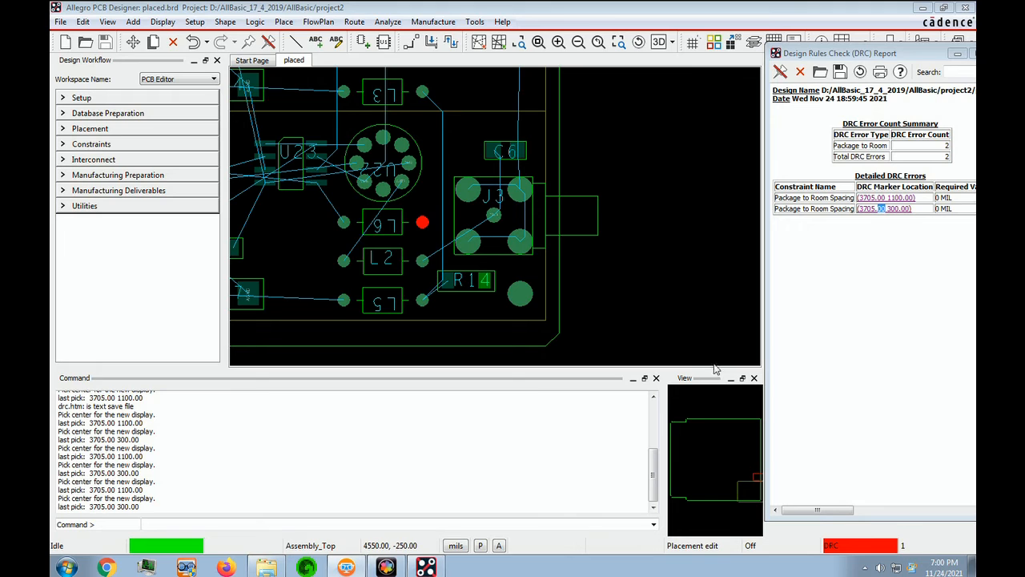
mouse_move(788, 365)
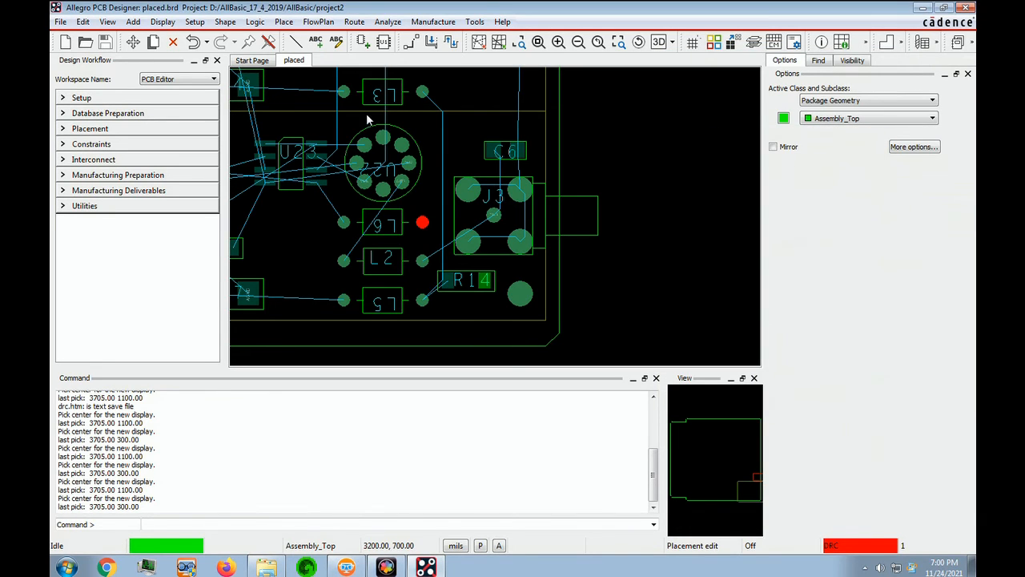
Save the board as placed.brd, replacing the existing file
left_click(61, 22)
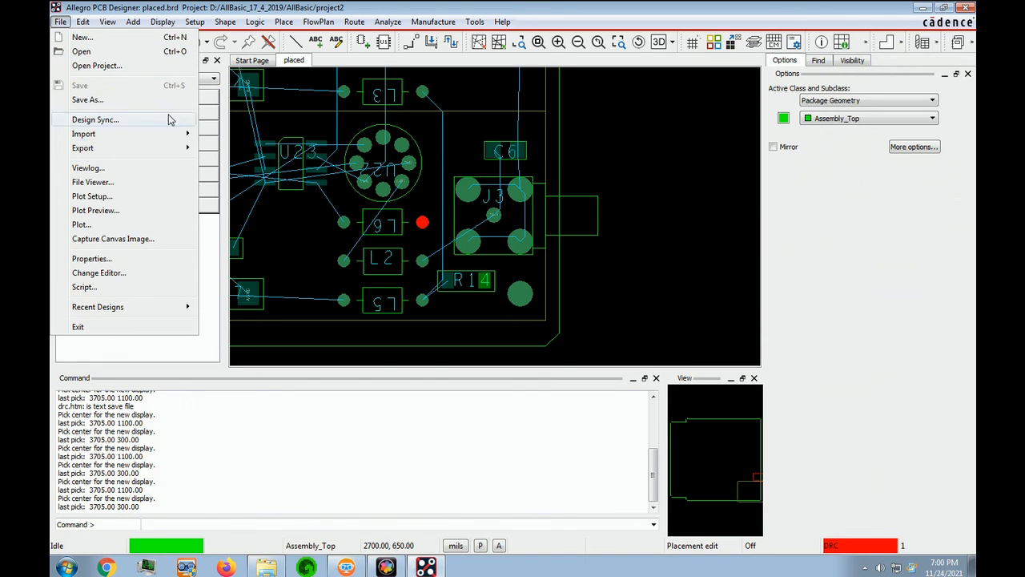
left_click(86, 100)
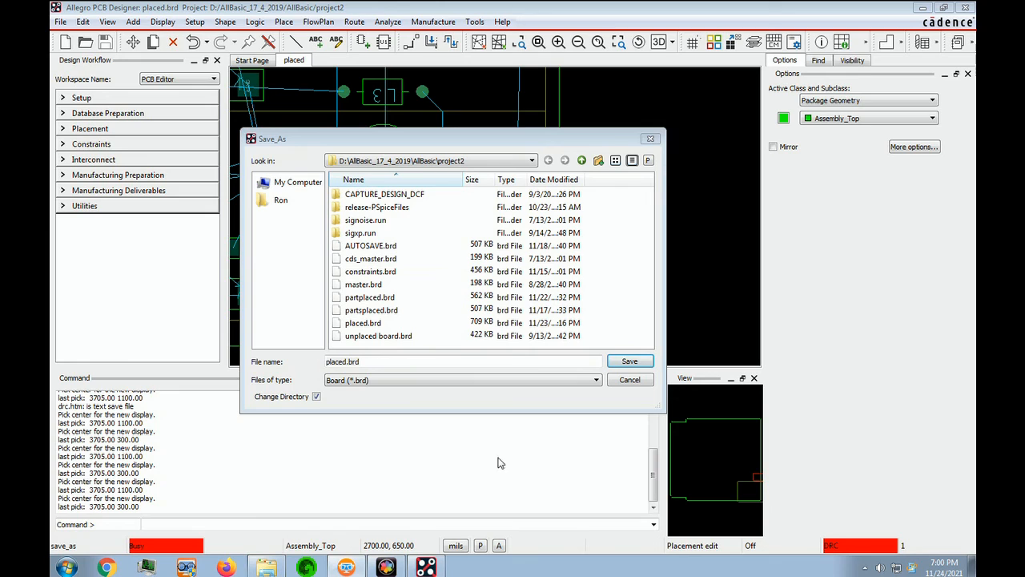
mouse_move(631, 378)
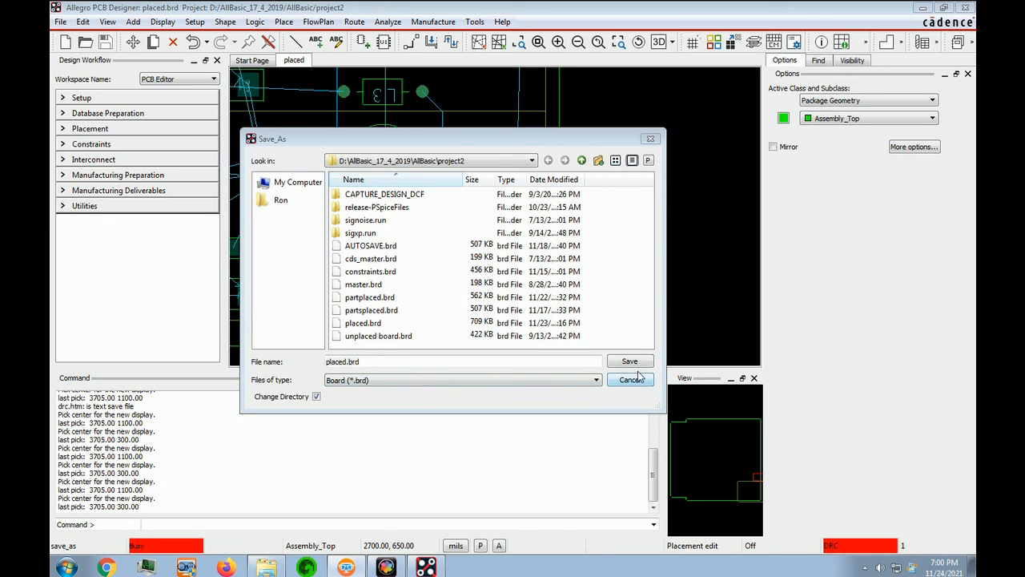
left_click(629, 361)
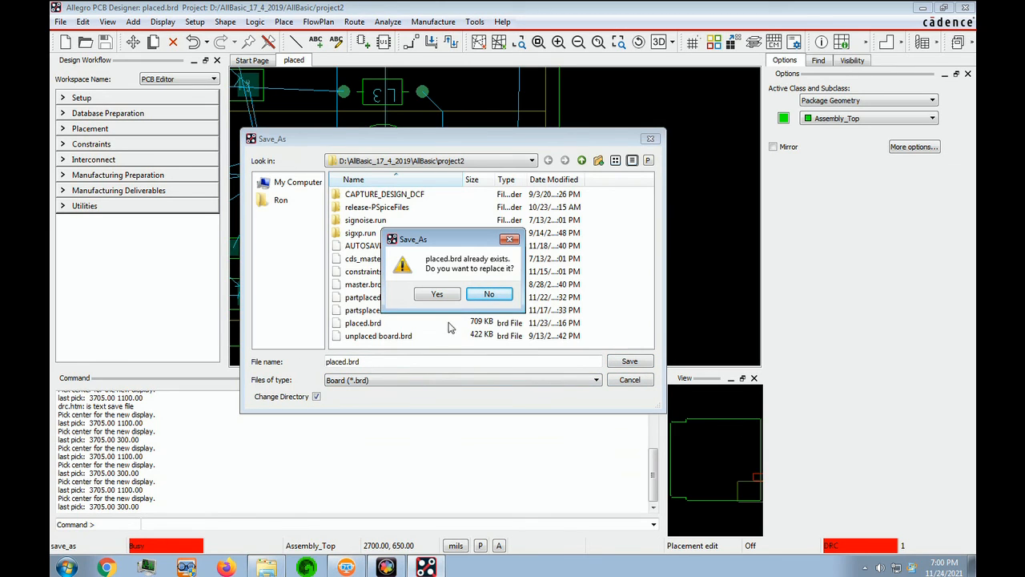
left_click(436, 294)
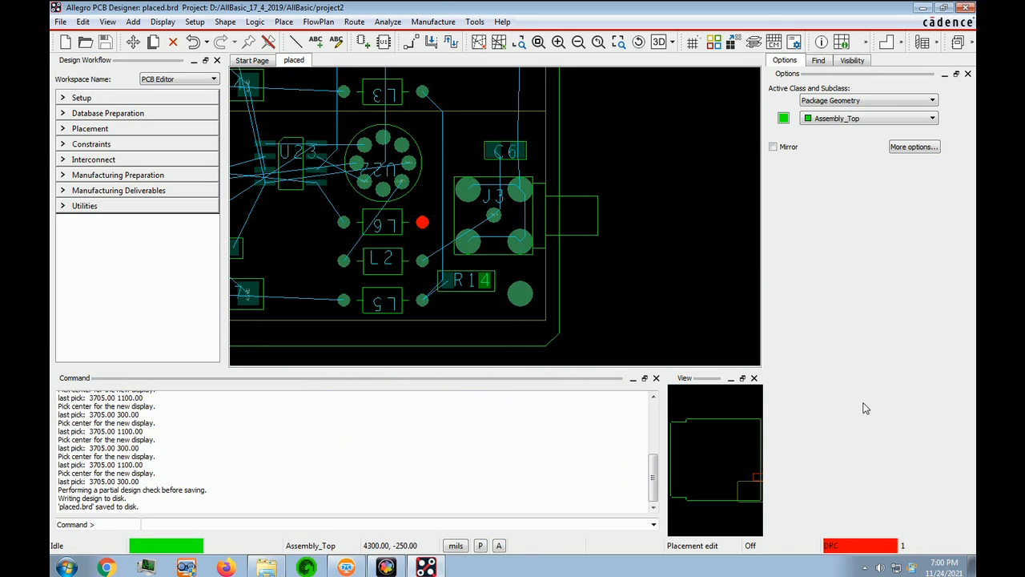
mouse_move(327, 205)
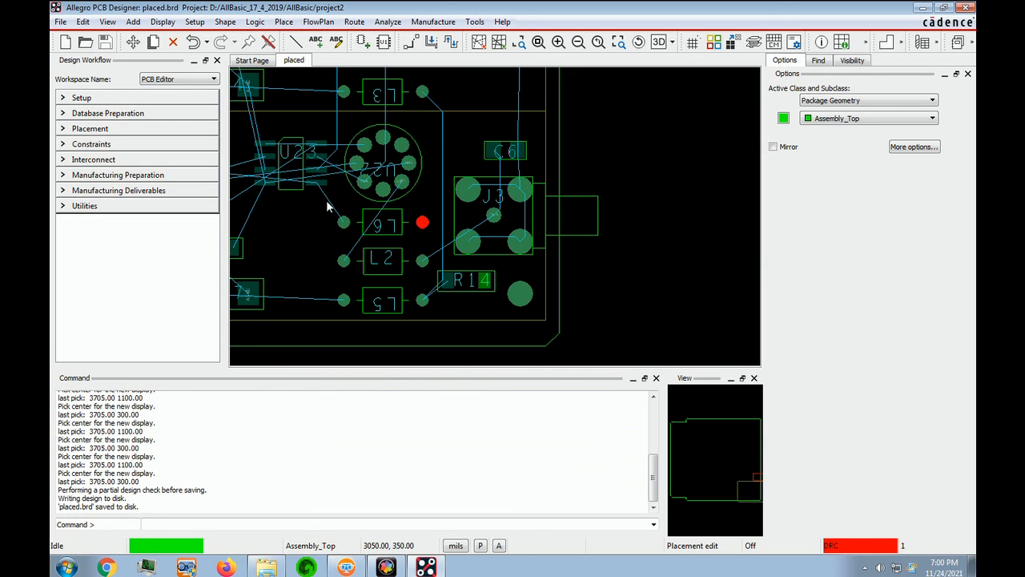
mouse_move(807, 378)
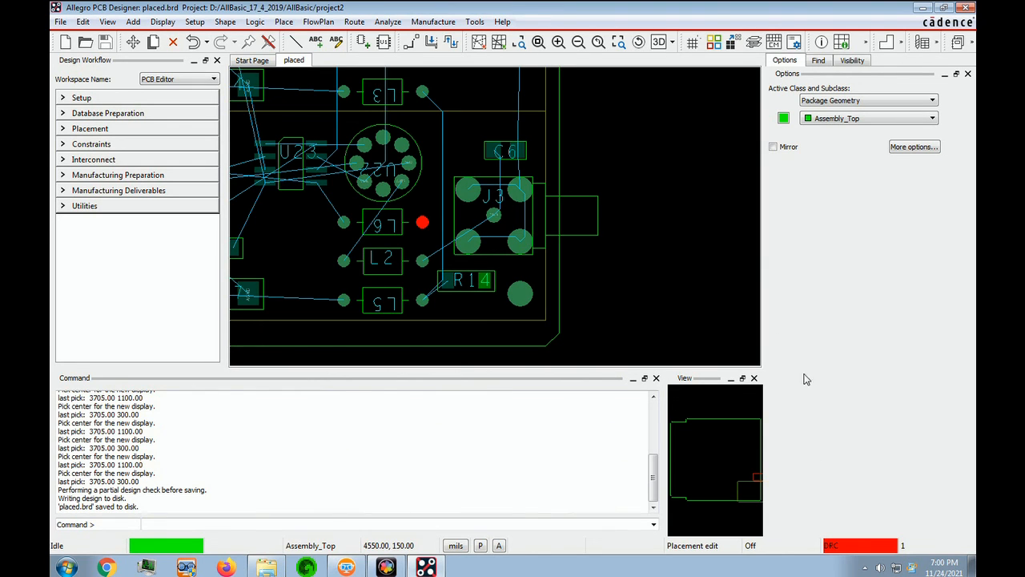